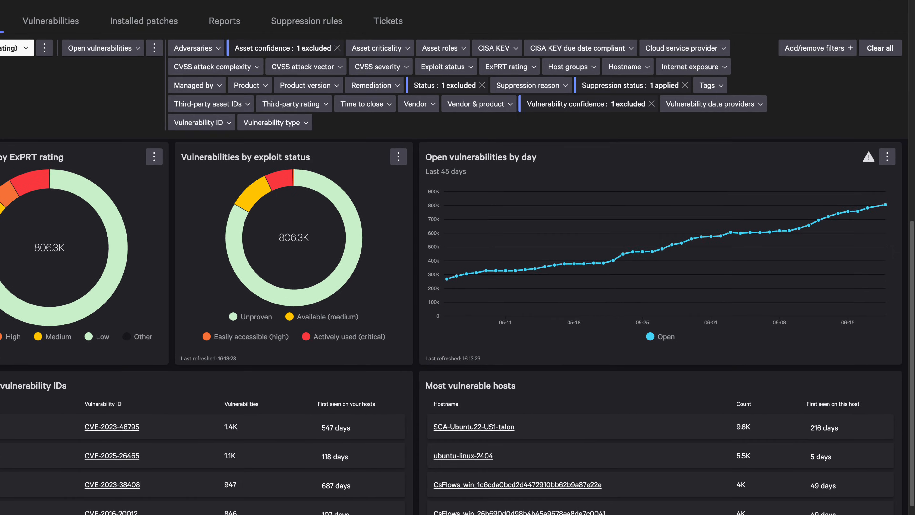
- Scroll down through the Exposure Management vulnerabilities dashboard before moving to the incident workbench
scroll("down", 3)
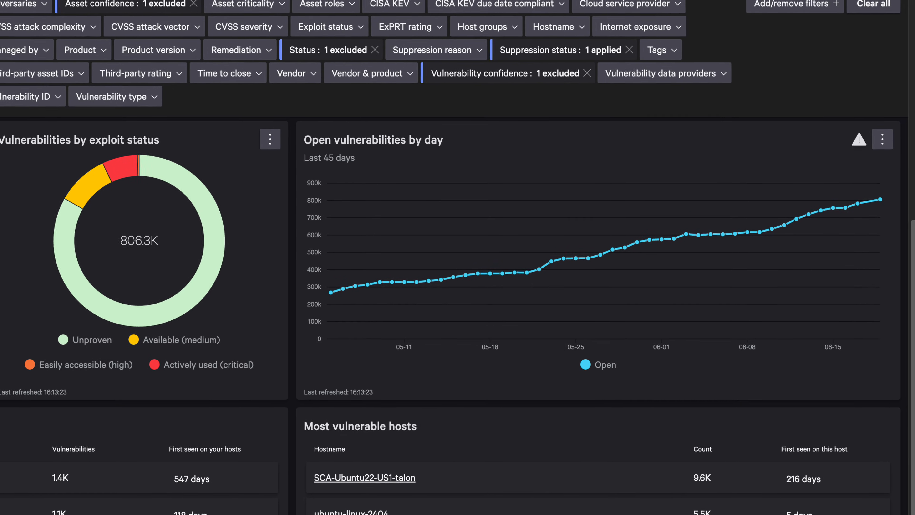
scroll("down", 3)
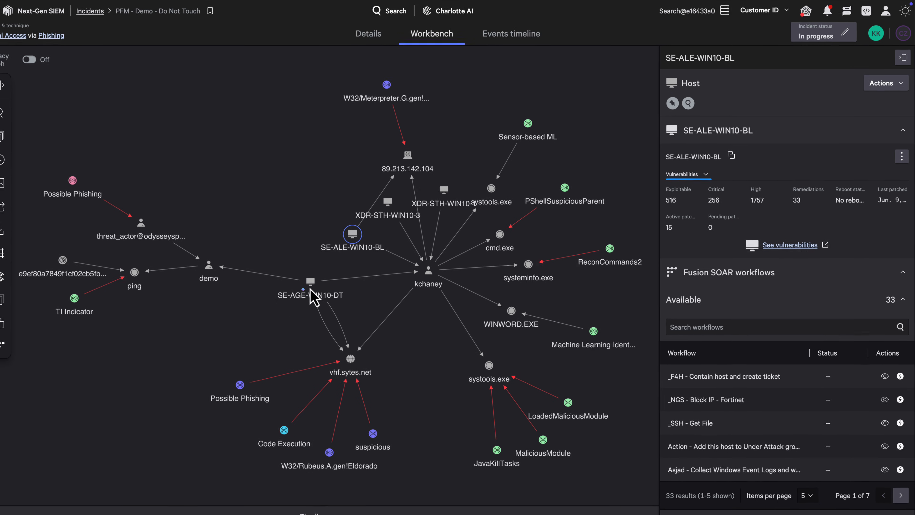
- Navigate to Advanced event search under Next-Gen SIEM
left_click(352, 234)
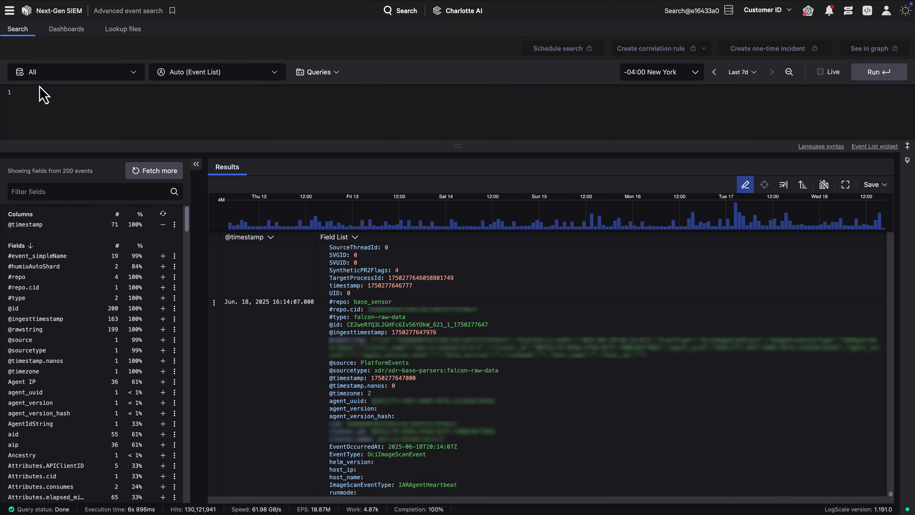
- Enter the FEMVulnerabilityMutation query filtering non-Open CRITICAL/HIGH Falcon-provider vulnerabilities with groupBy
left_click(29, 92)
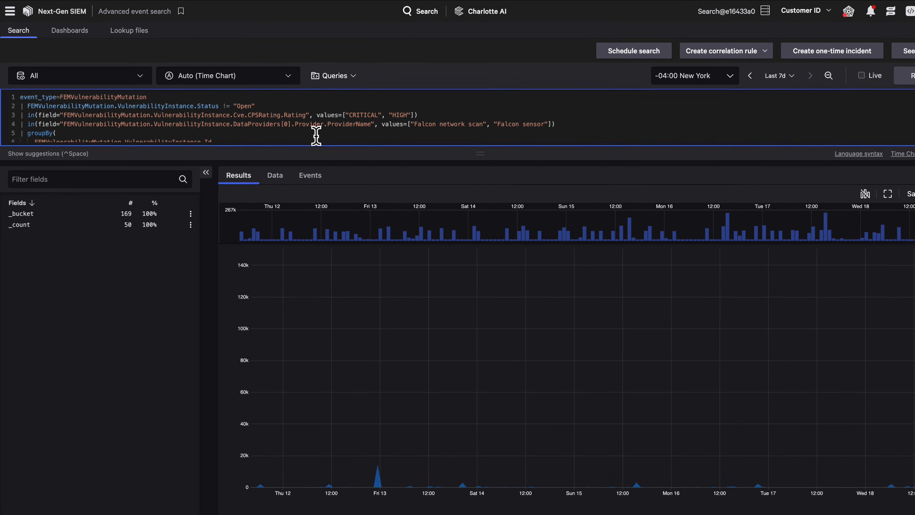
- Rewrite the query for open Firefox vulnerability mutations, run it and expand a returned event
left_click(876, 72)
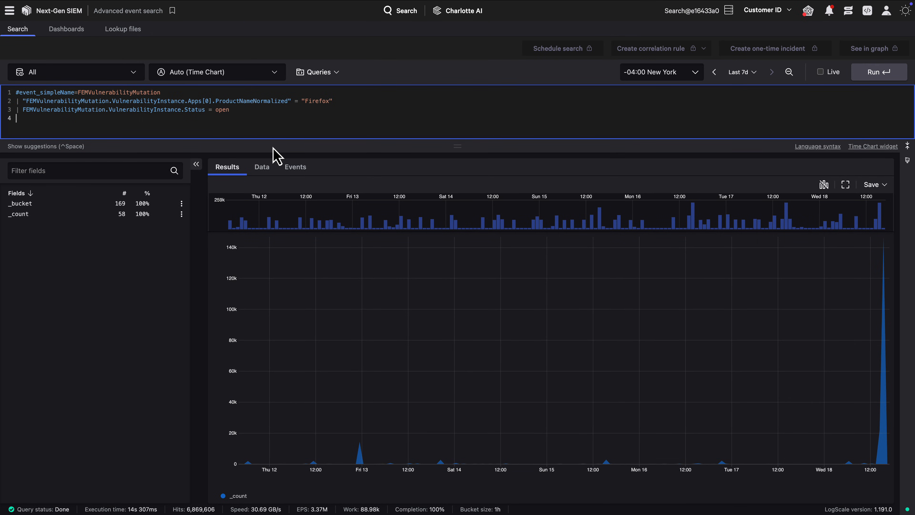
left_click(878, 71)
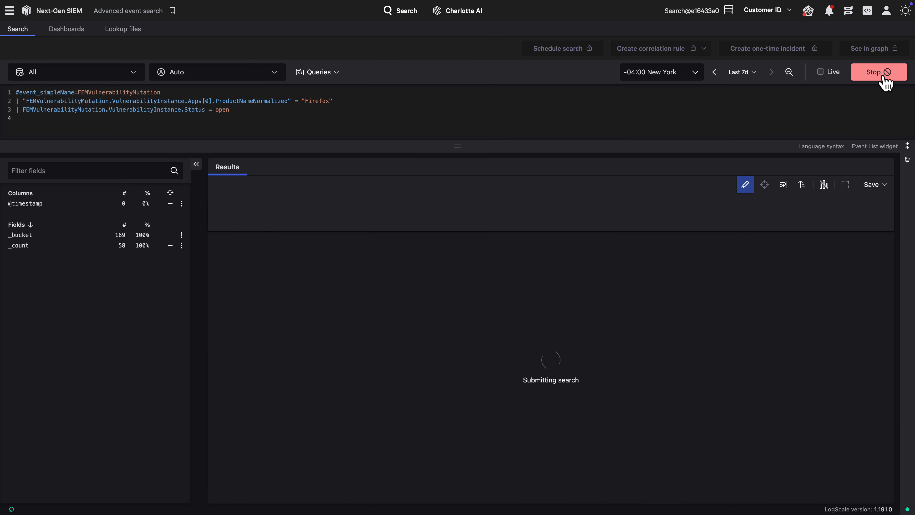
left_click(874, 72)
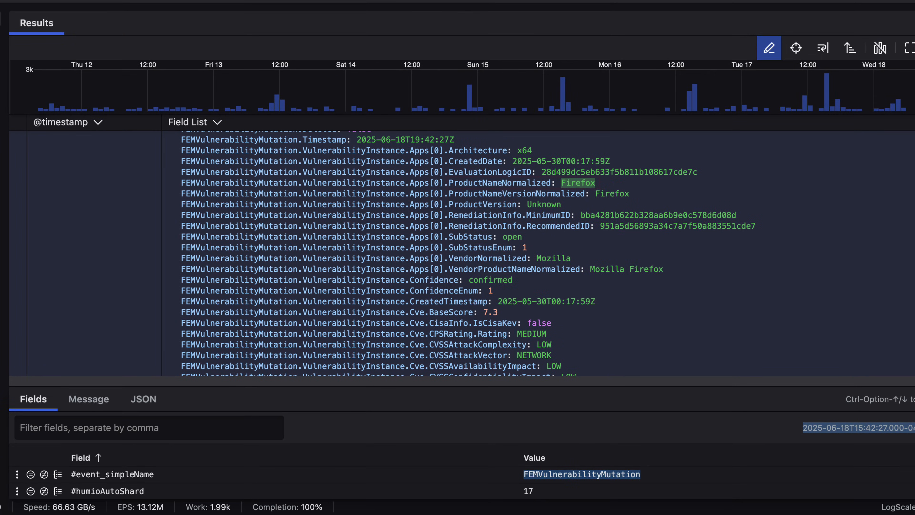
- Add a join() on NetworkConnectIP4 firefox.exe events with field AssetID and key aid, then run
left_click(519, 183)
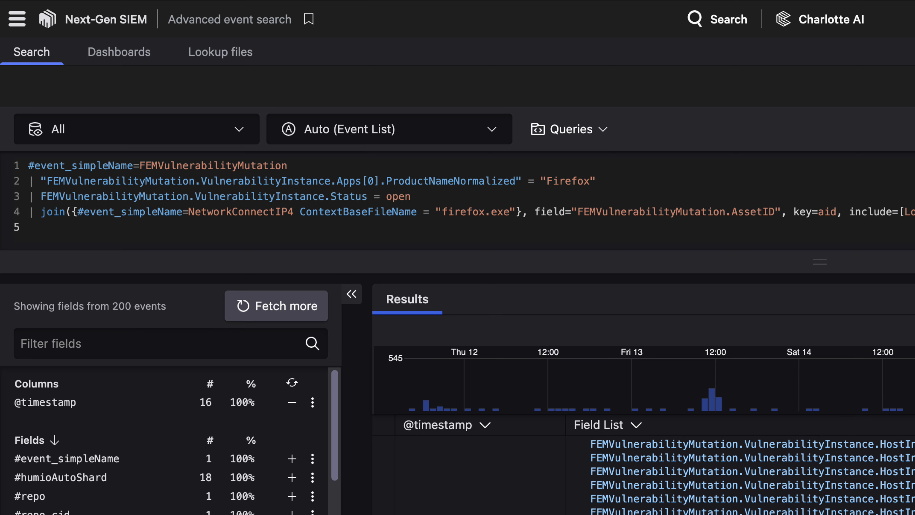
scroll("down", 3)
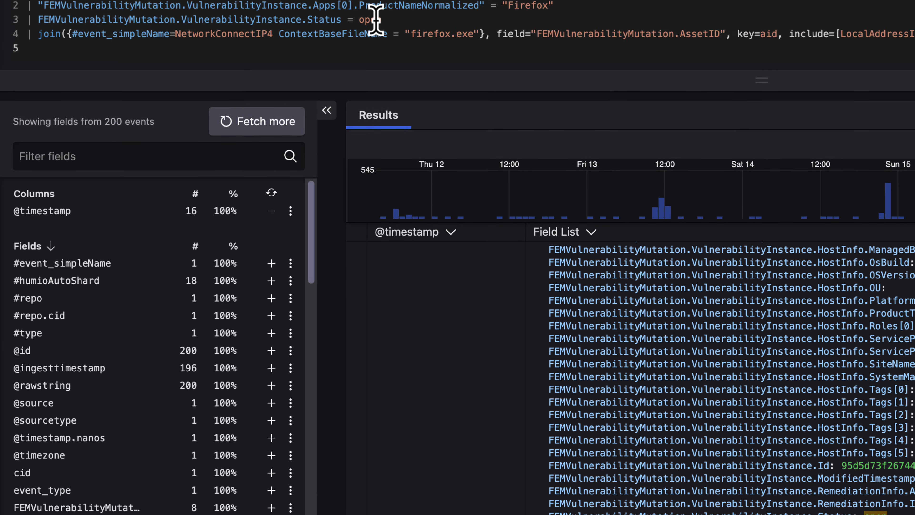
scroll("up", 3)
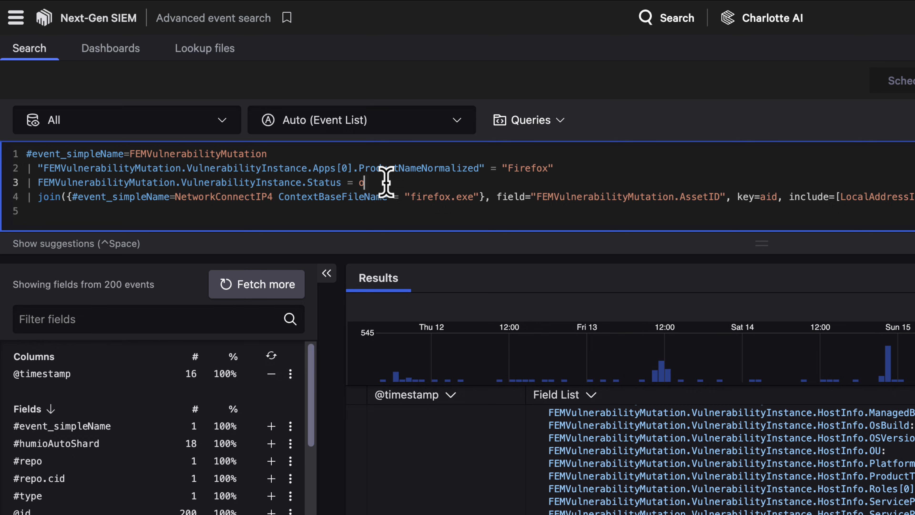
- Change the Status filter from 'open' to 'closed' and rerun the joined query
key("Backspace")
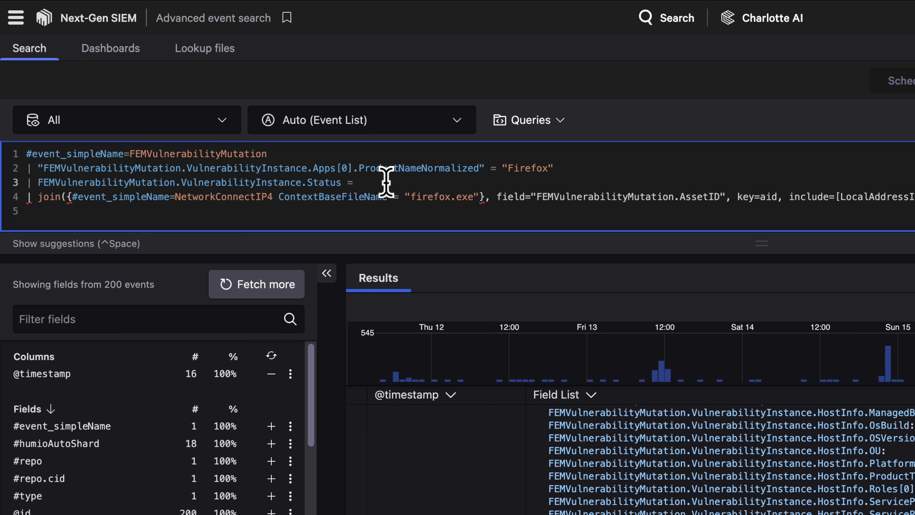
type("closed")
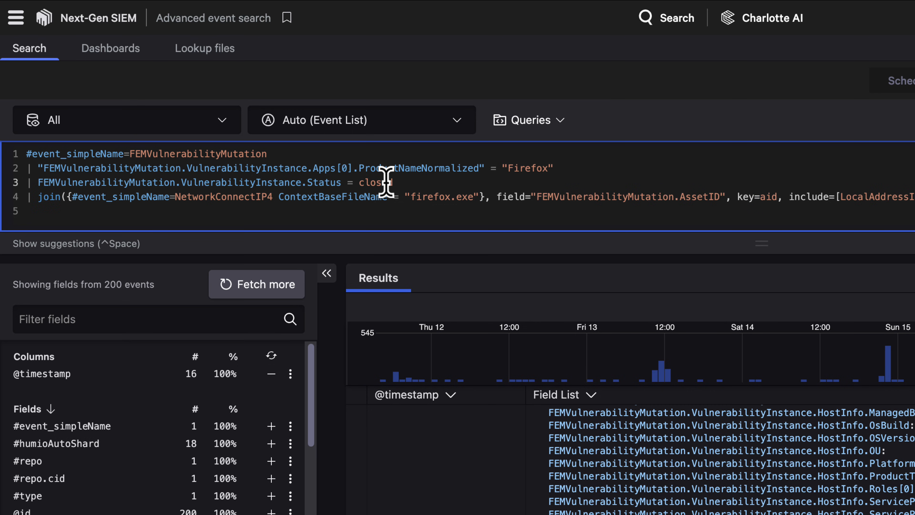
double_click(350, 182)
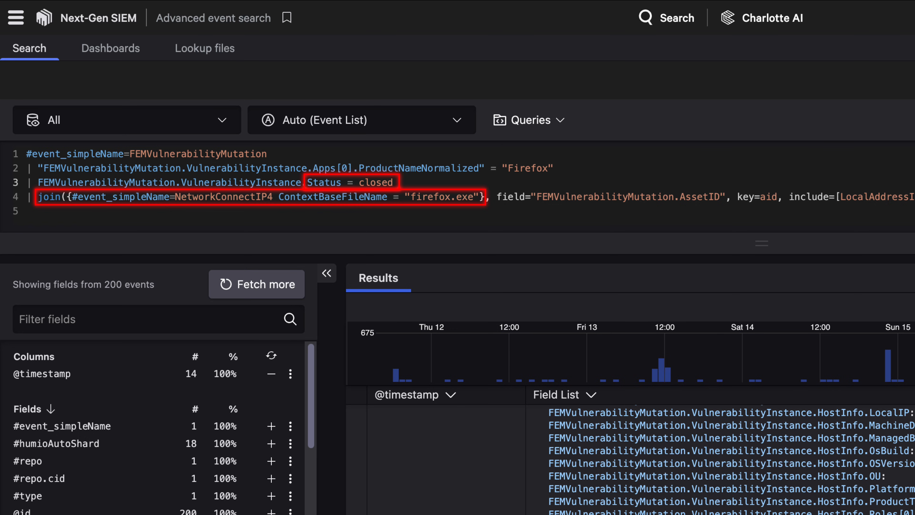
scroll("down", 3)
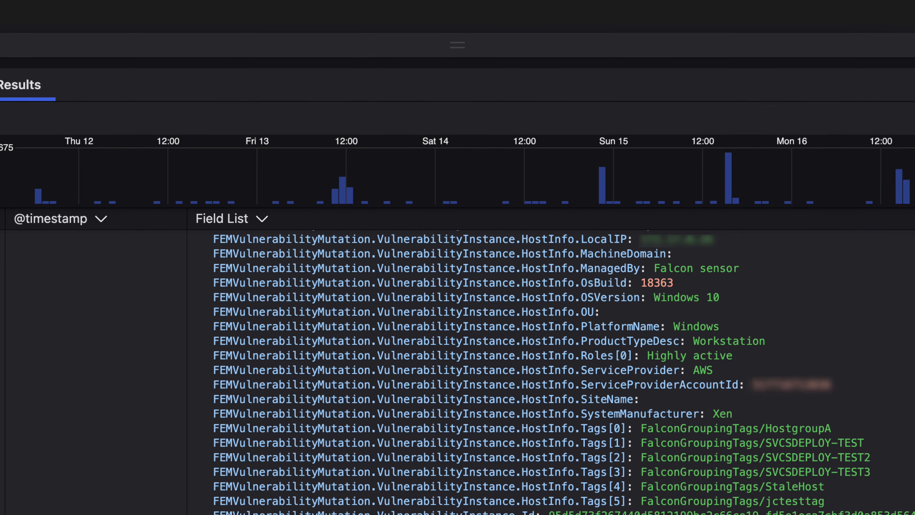